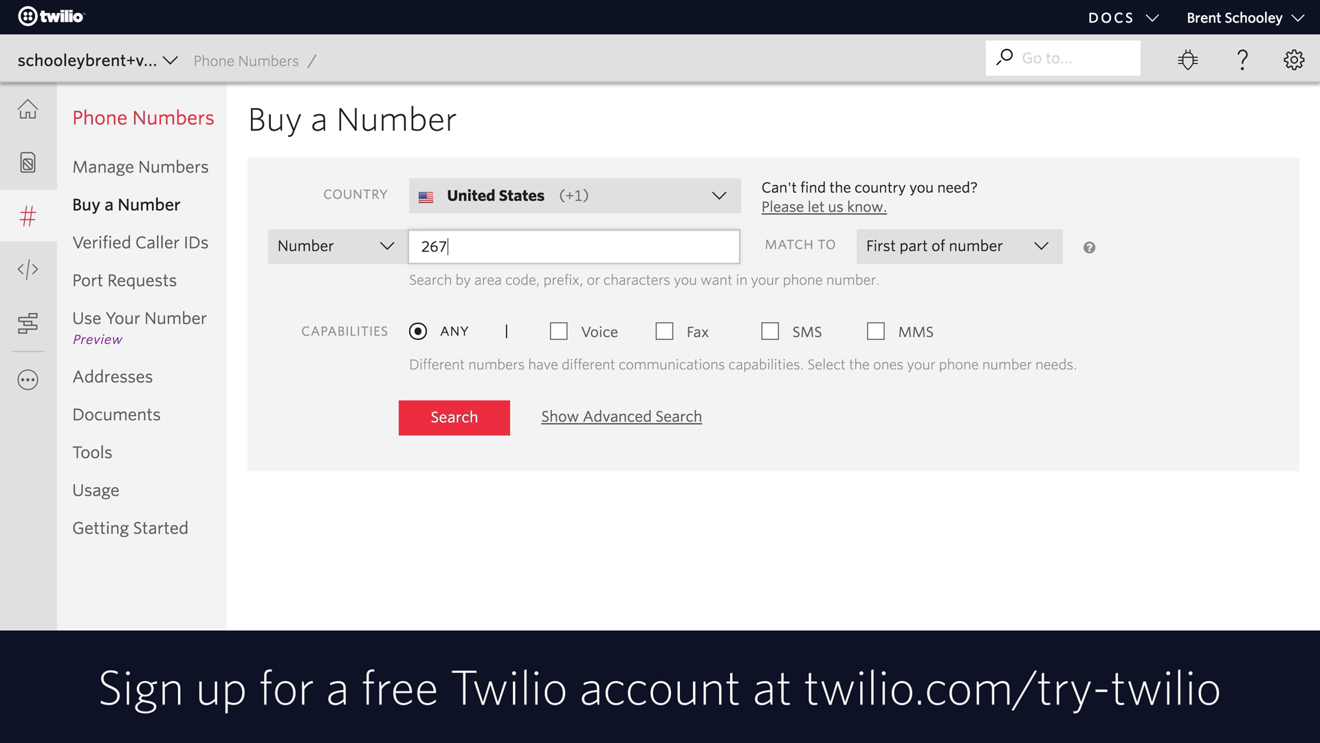
left_click(453, 417)
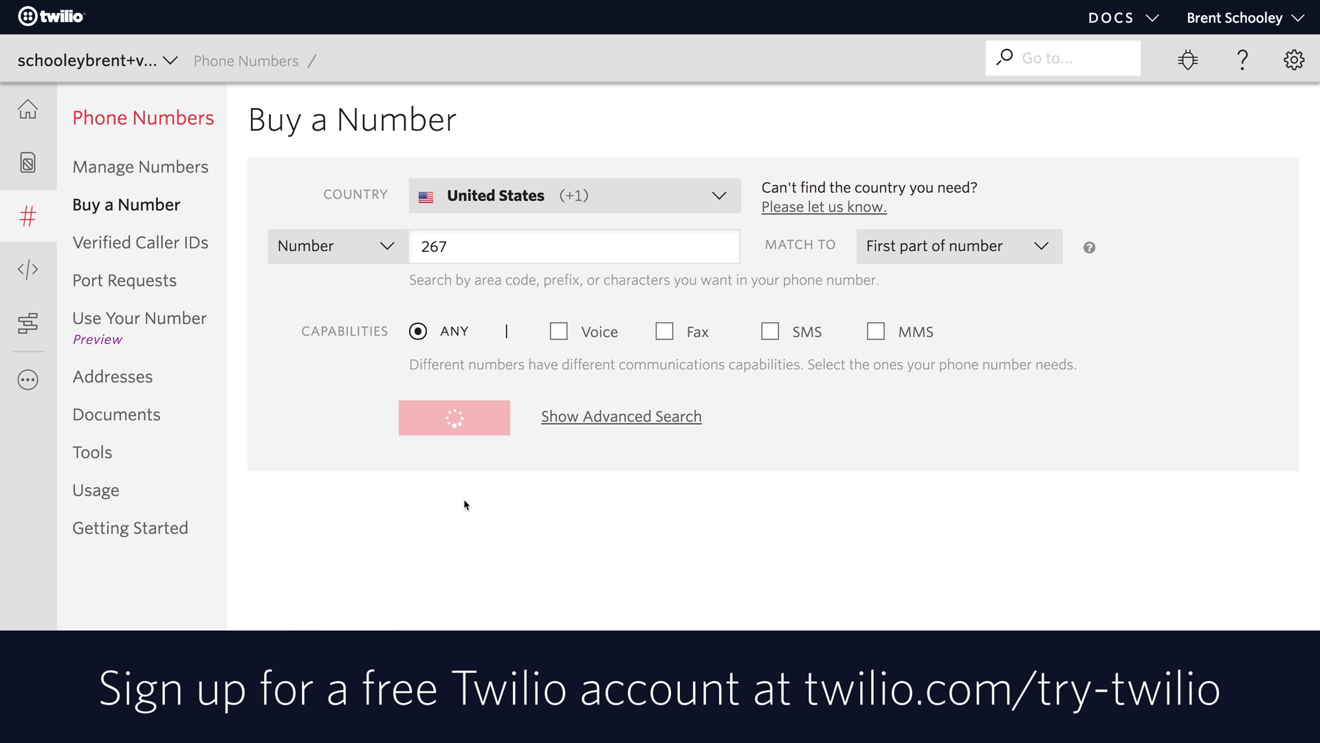
left_click(454, 417)
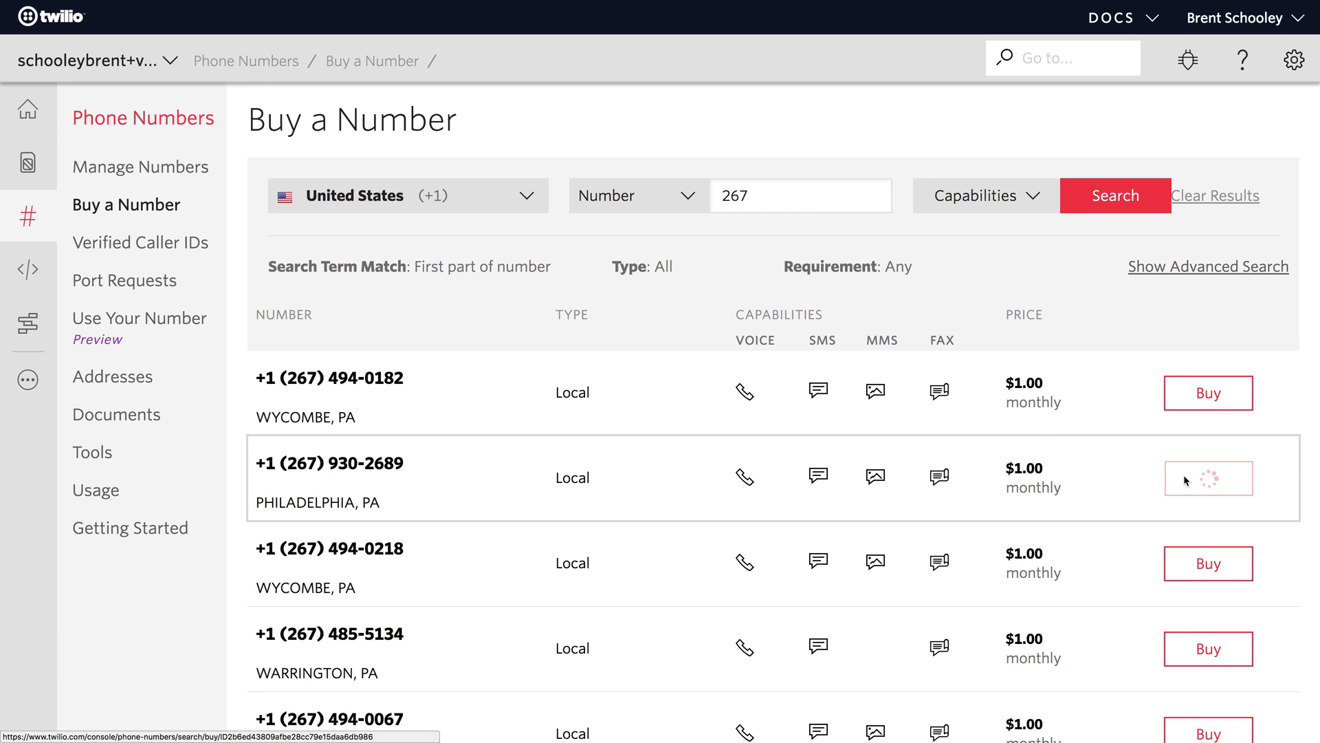
left_click(1208, 478)
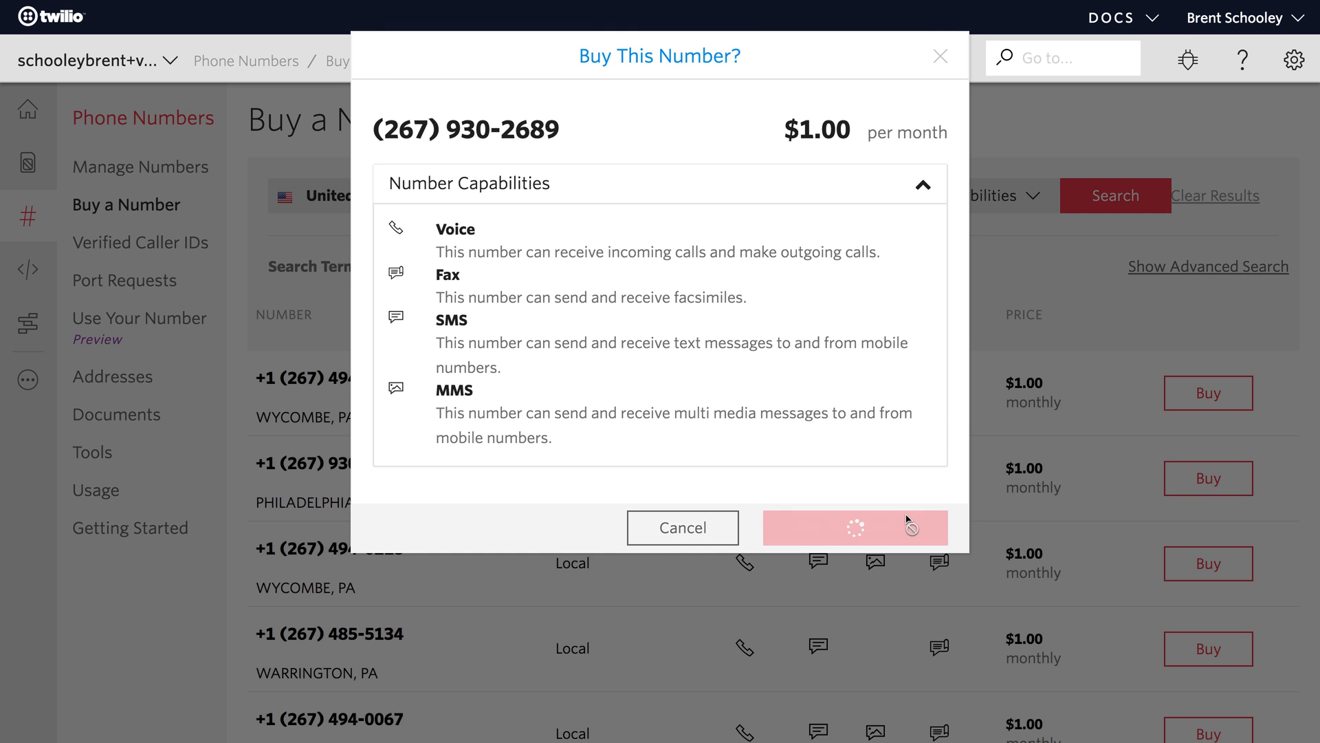
left_click(856, 527)
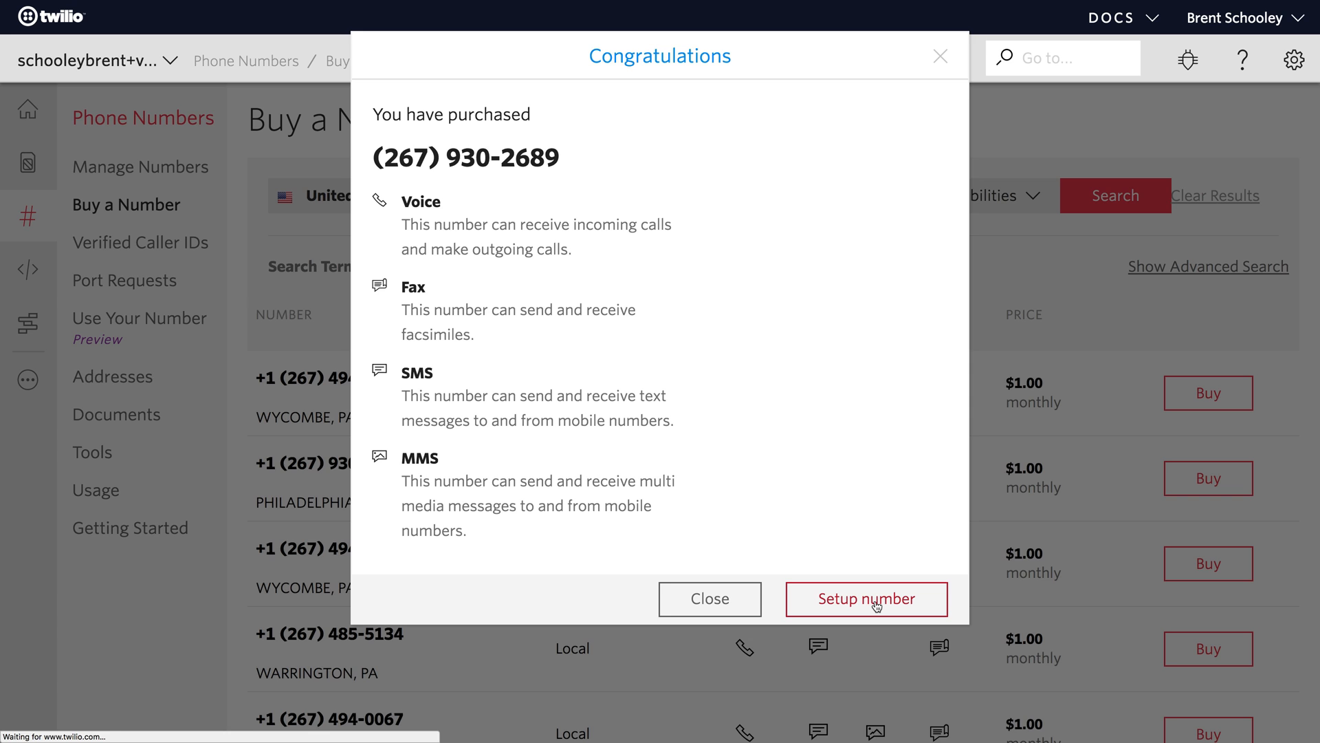
left_click(866, 598)
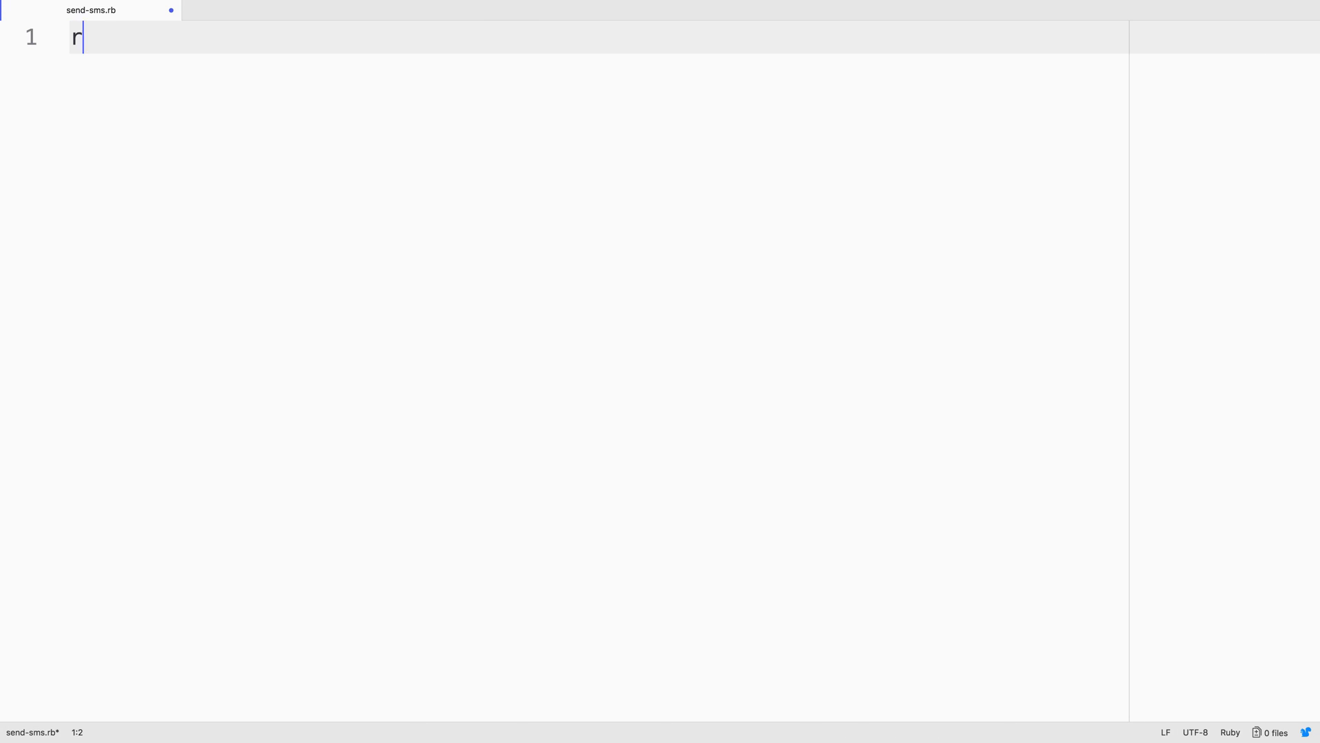
Add require 'twilio-ruby' and read account_sid and auth_token from ENV variables
type("equire 'twili'")
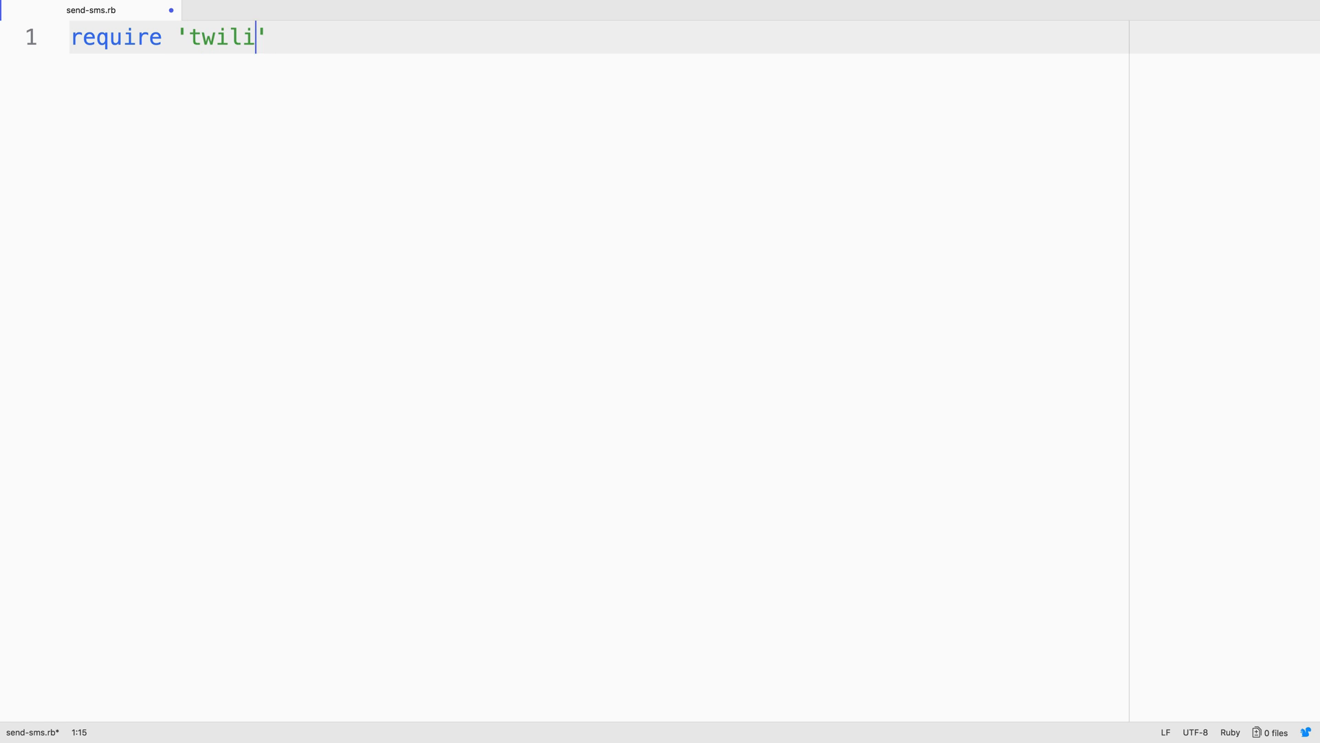
type("o-ruby")
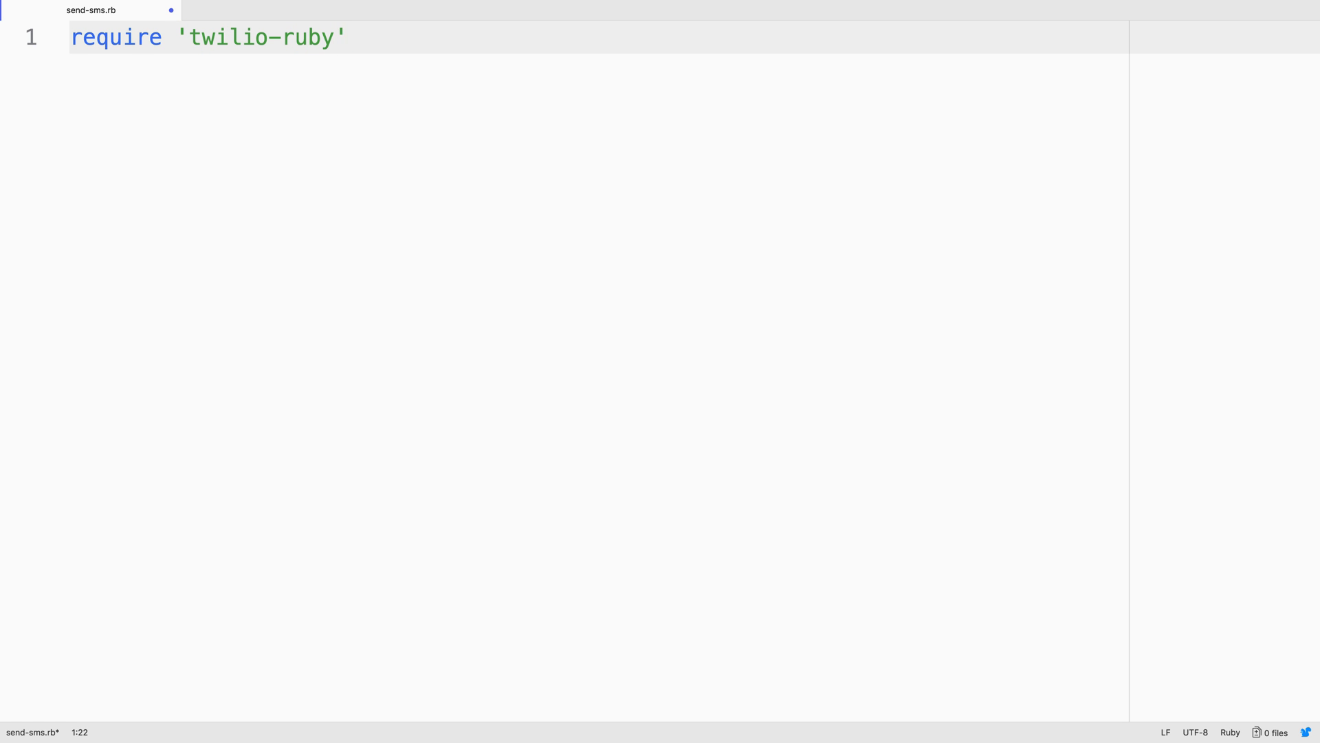
type("account_si")
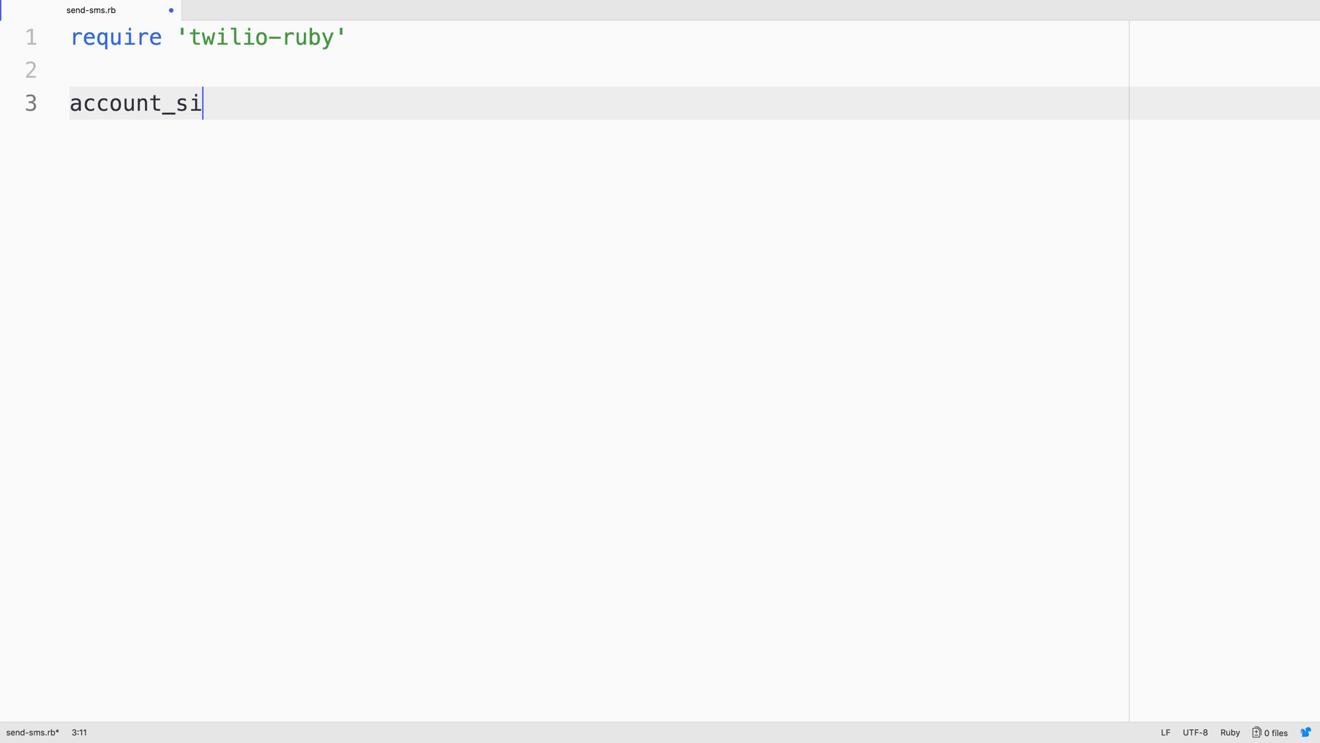
type("d = ''")
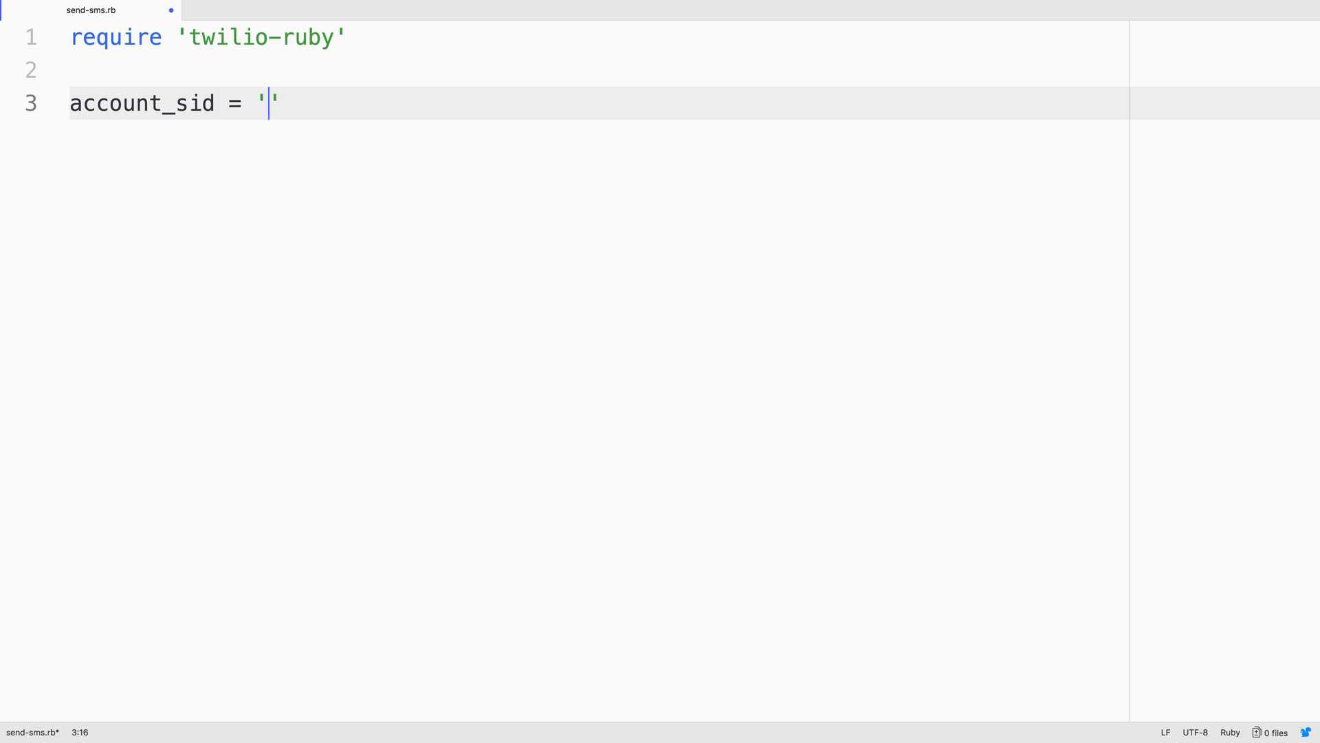
type("ACjifsodsj'")
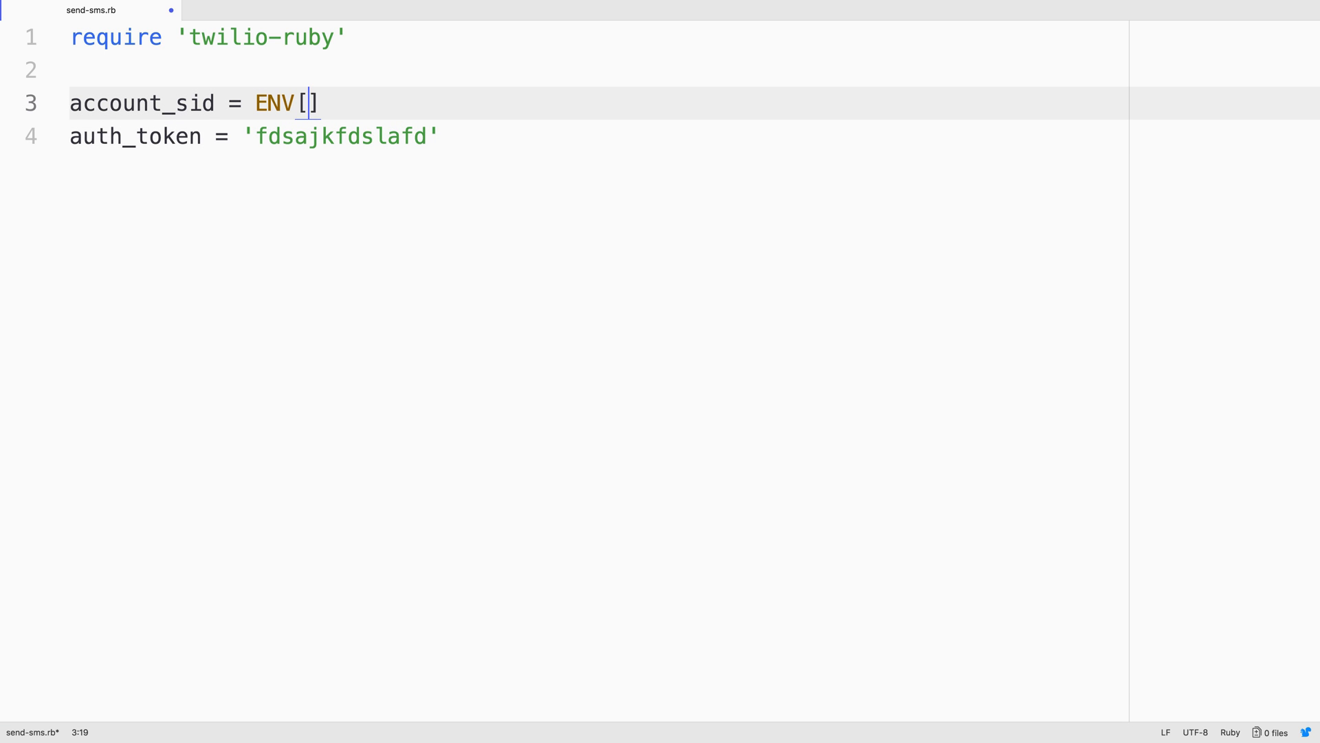
type("'TWILIO_'")
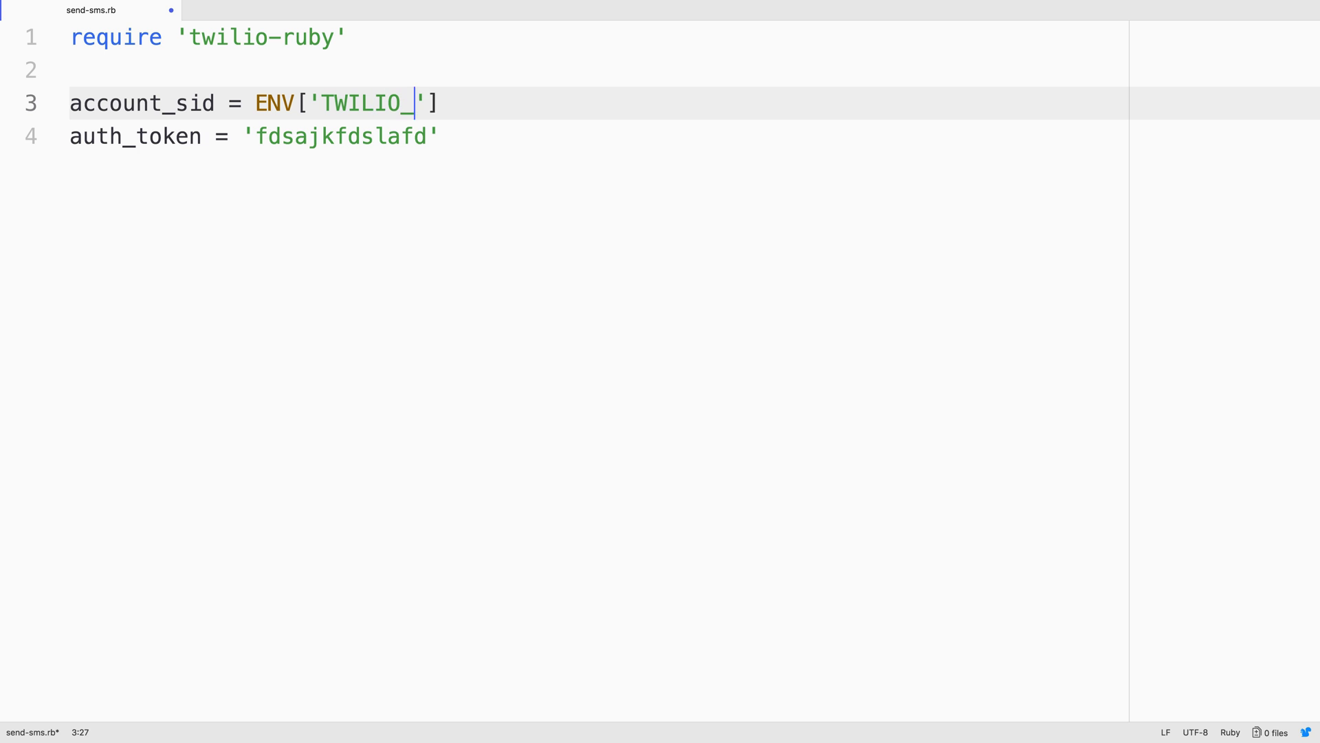
type("ACCOUNT_SID")
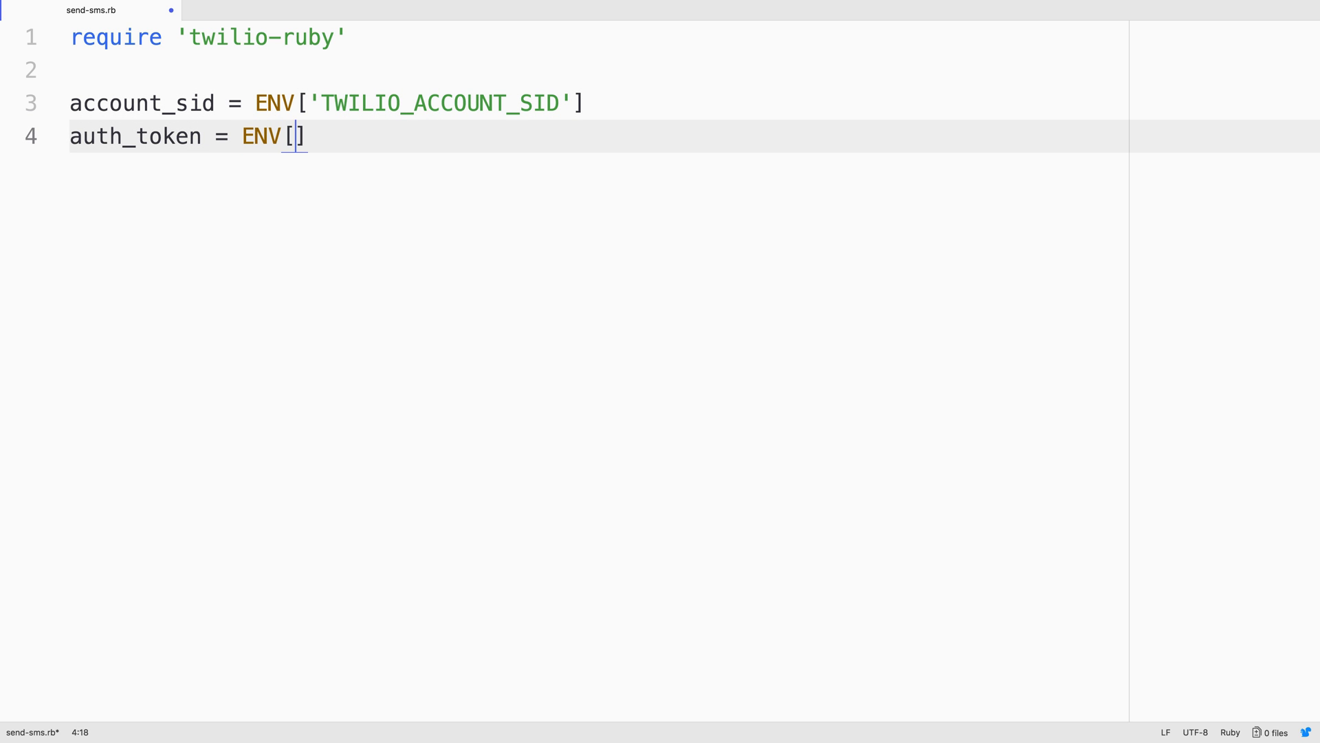
type("'TWILIO_AUTH_TOKEN'")
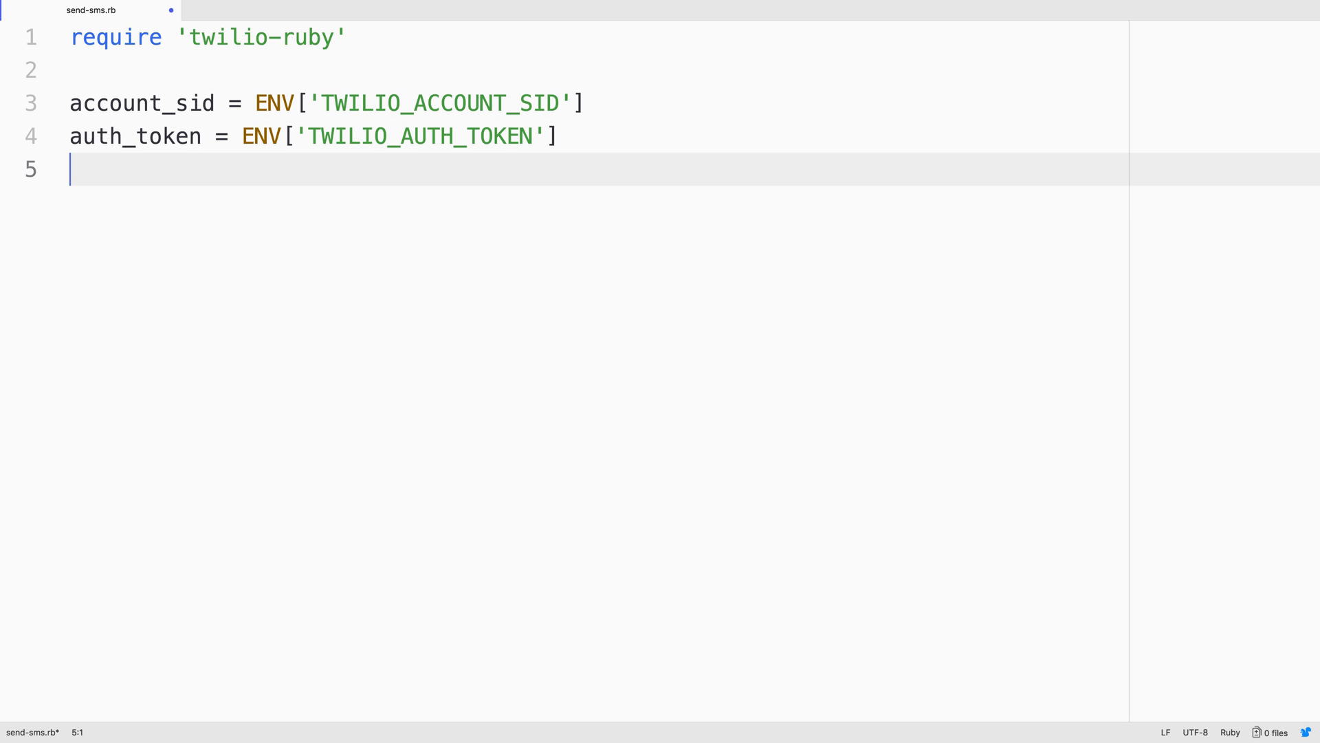
Add client = Twilio::REST::Client.new(account_sid, auth_token) to send-sms.rb
type("client = Twil")
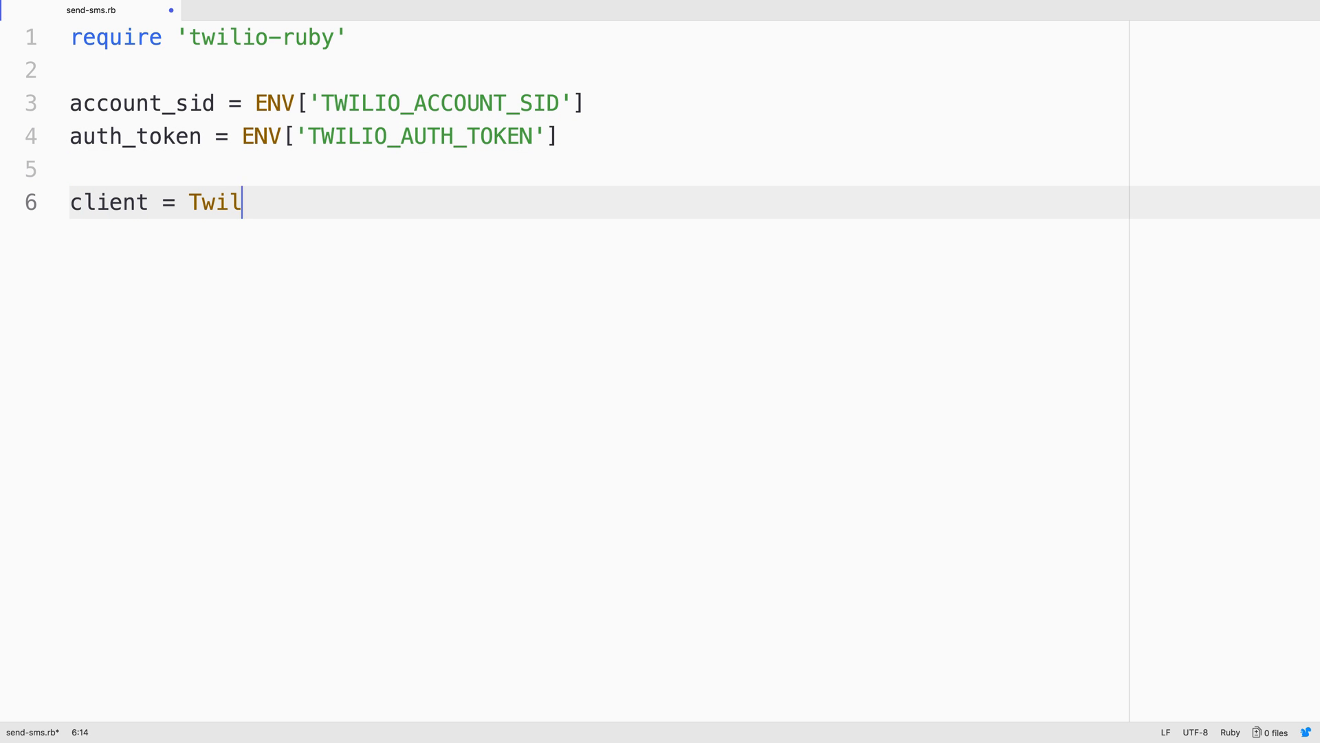
type("io::REST::C")
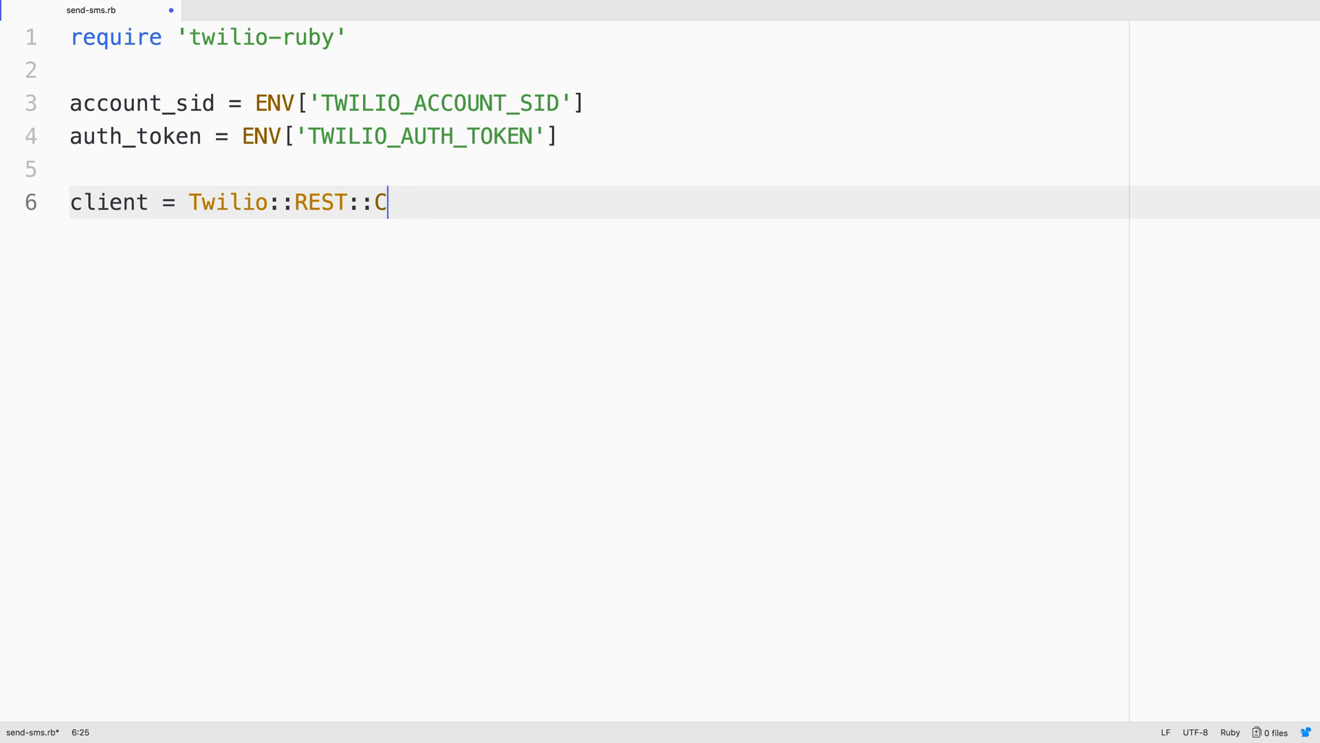
type("lient.new(ac")
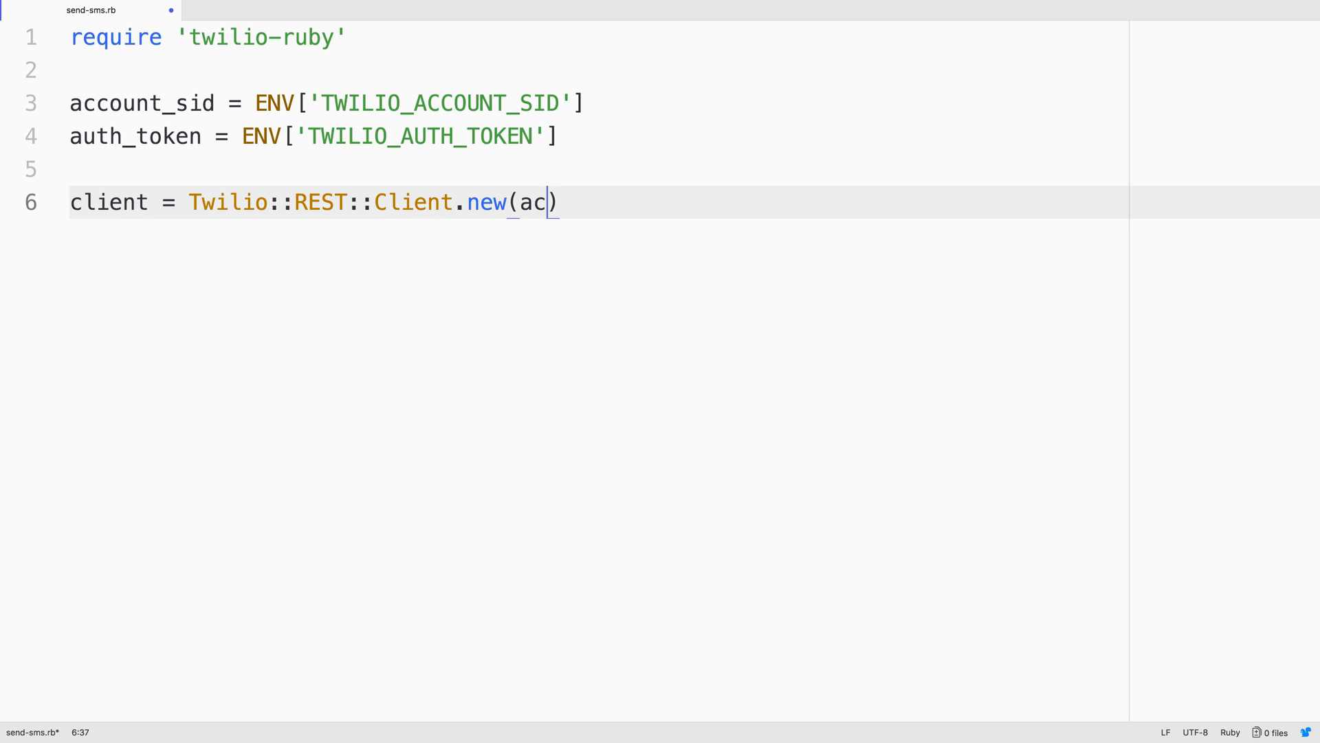
type("count_sid, auth")
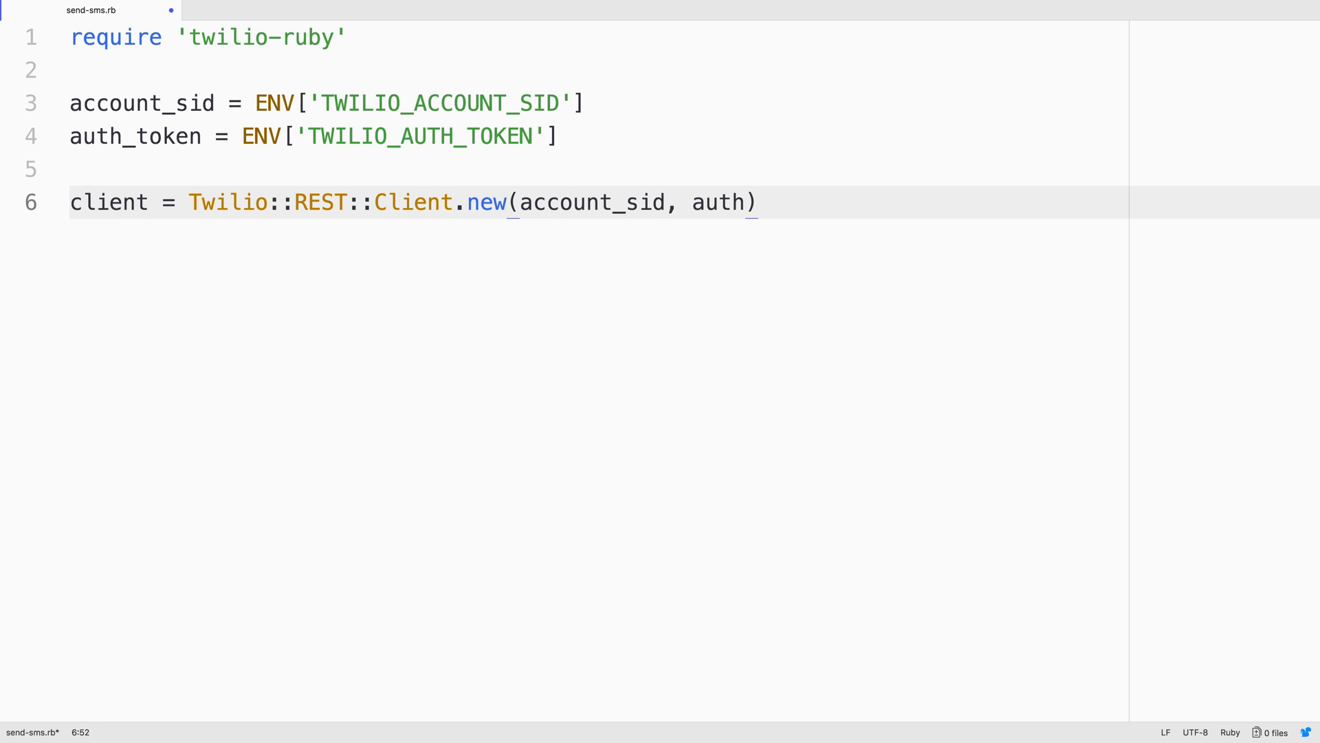
type("_token")
type("client.")
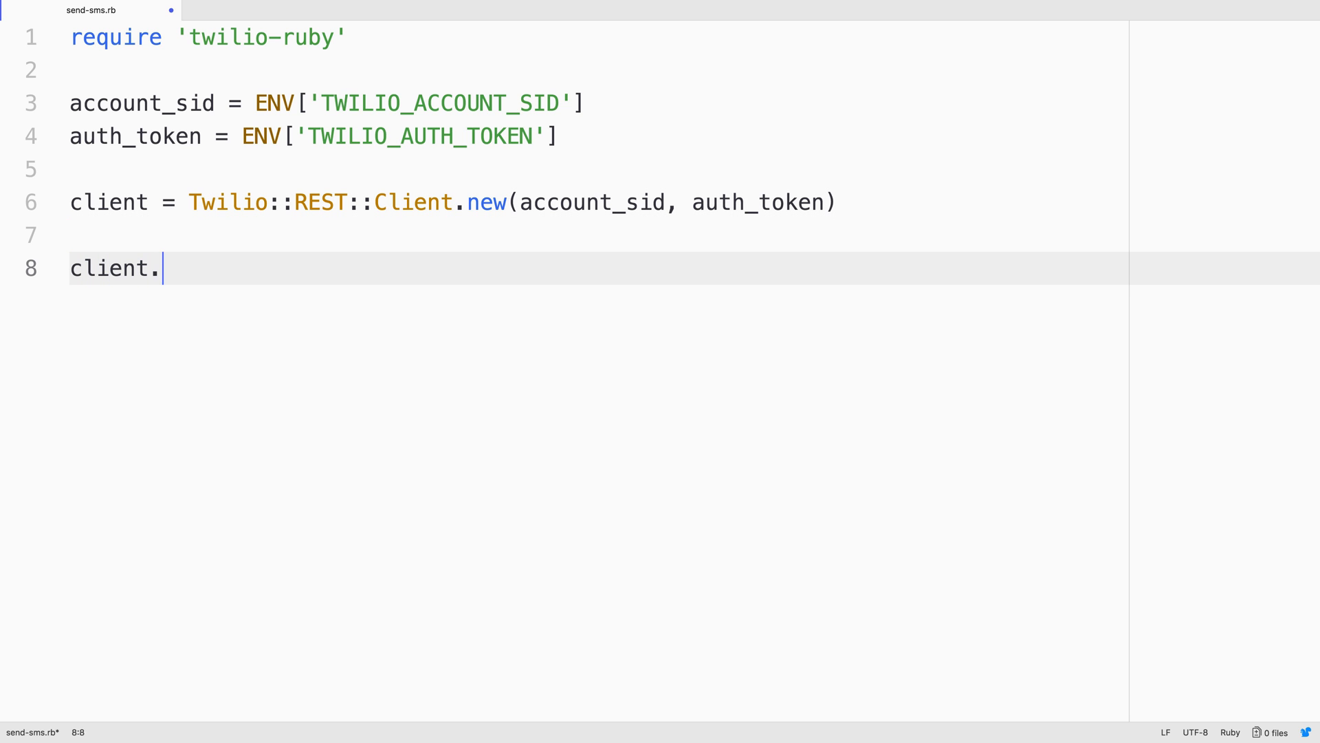
type("messages.create")
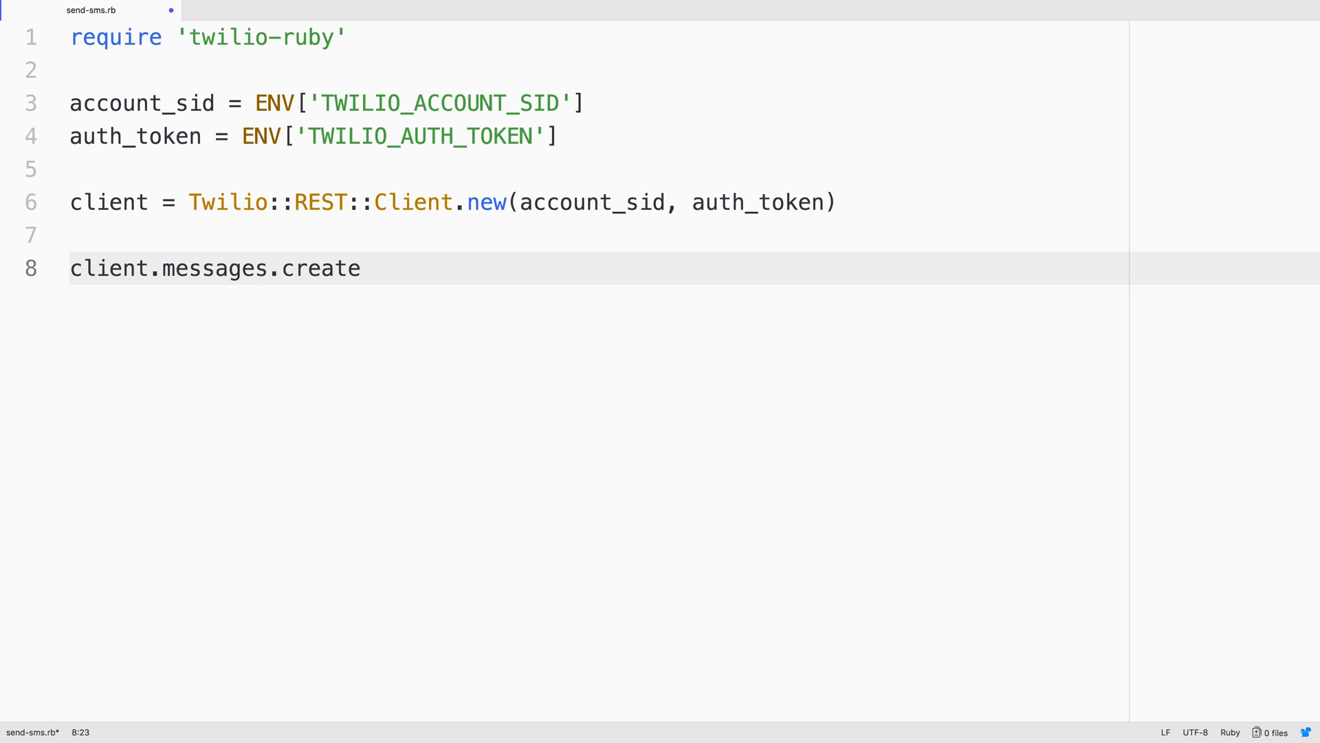
type("(")
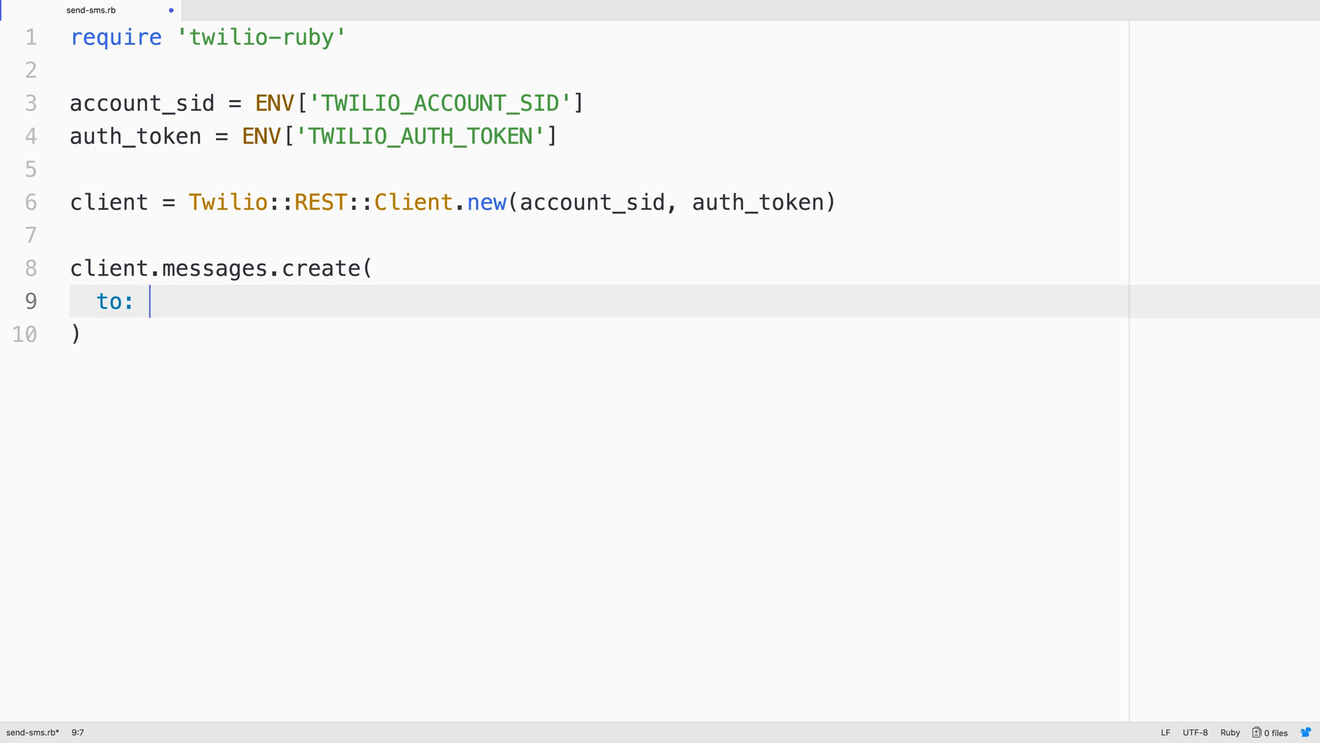
type("'+15555551'")
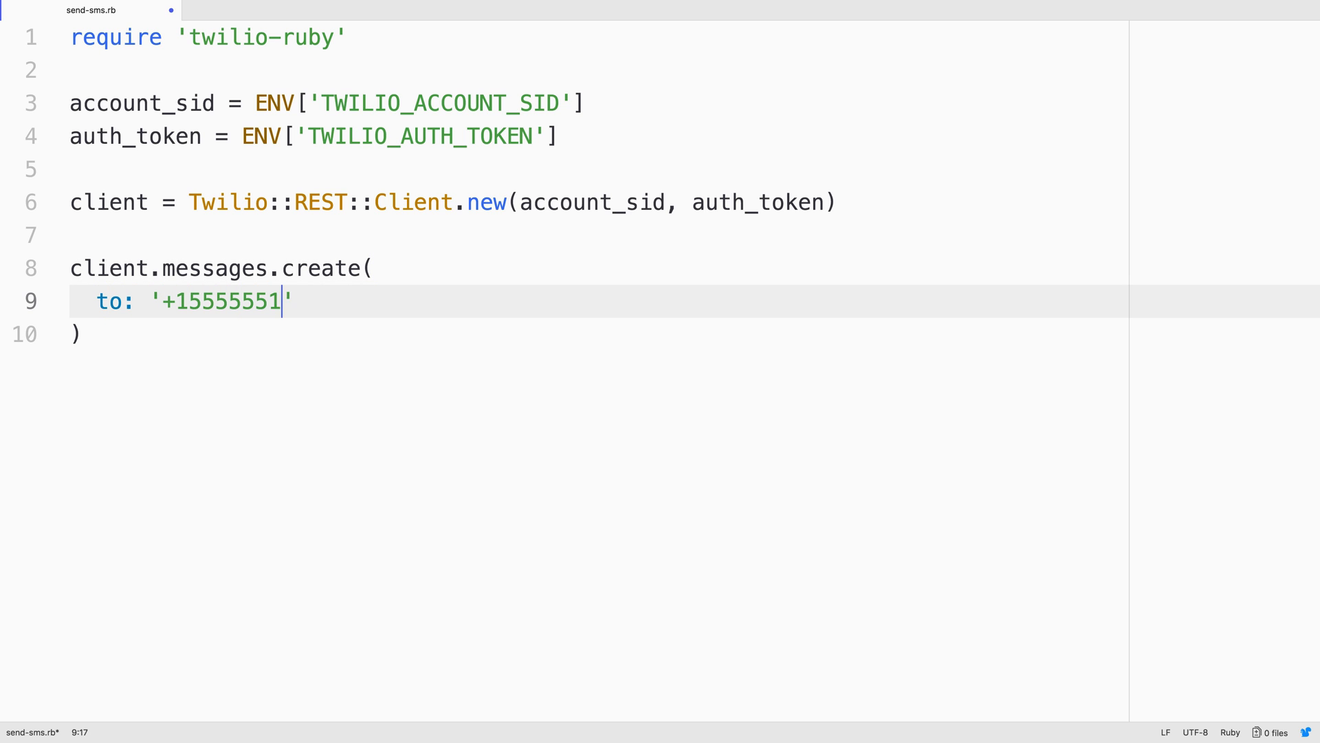
type("234")
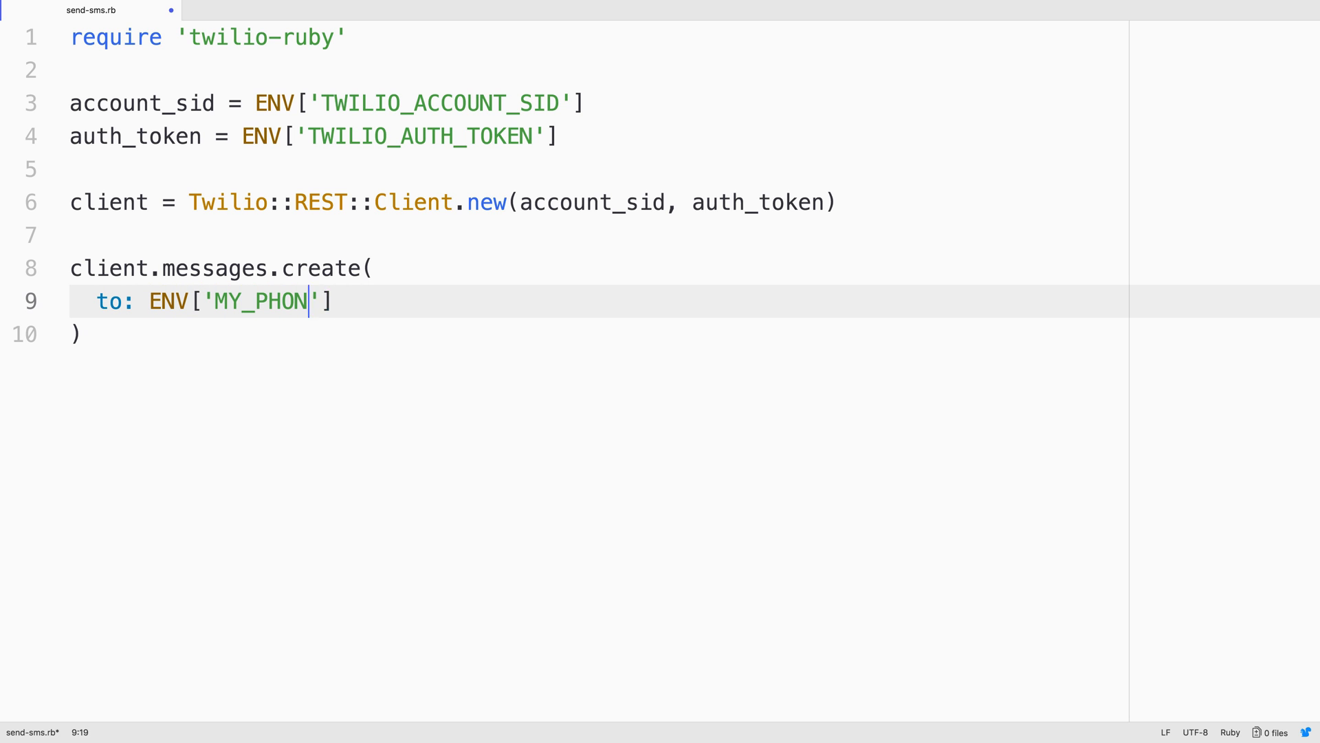
type("E_NUMBER")
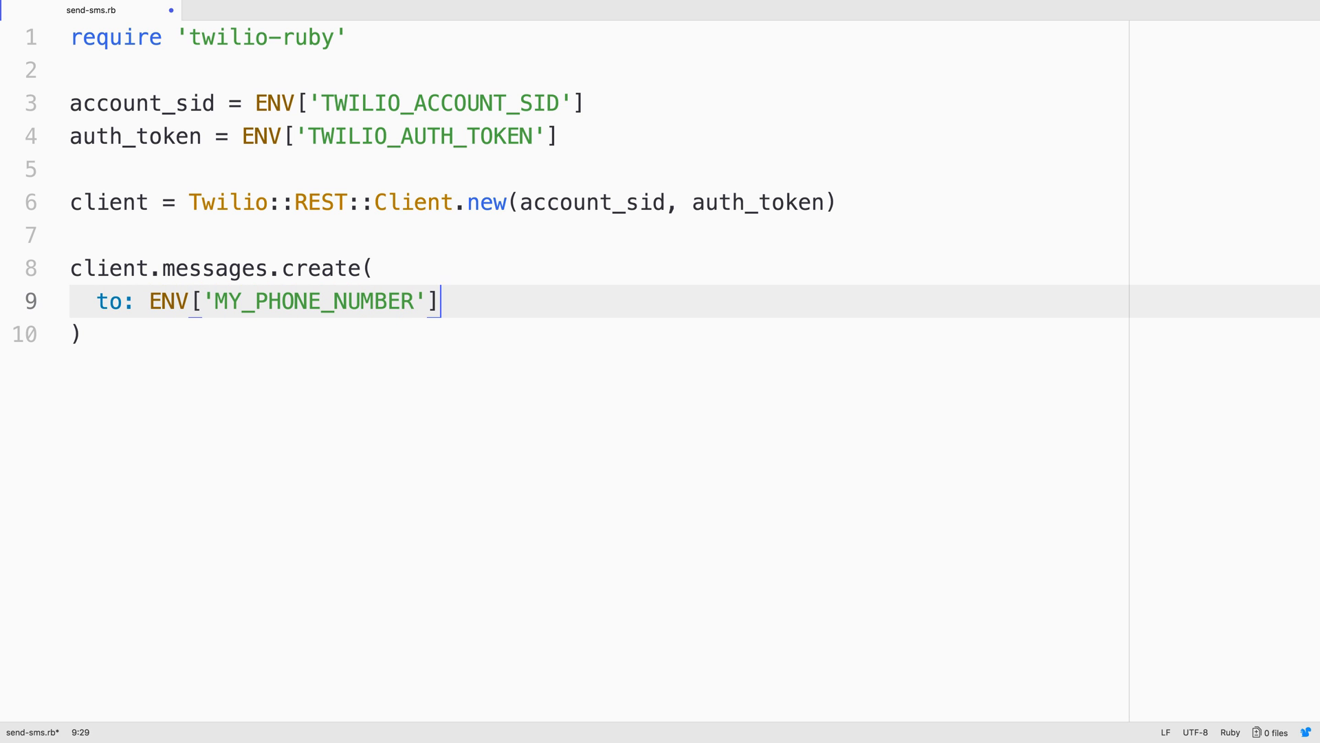
type(",\\n  from:")
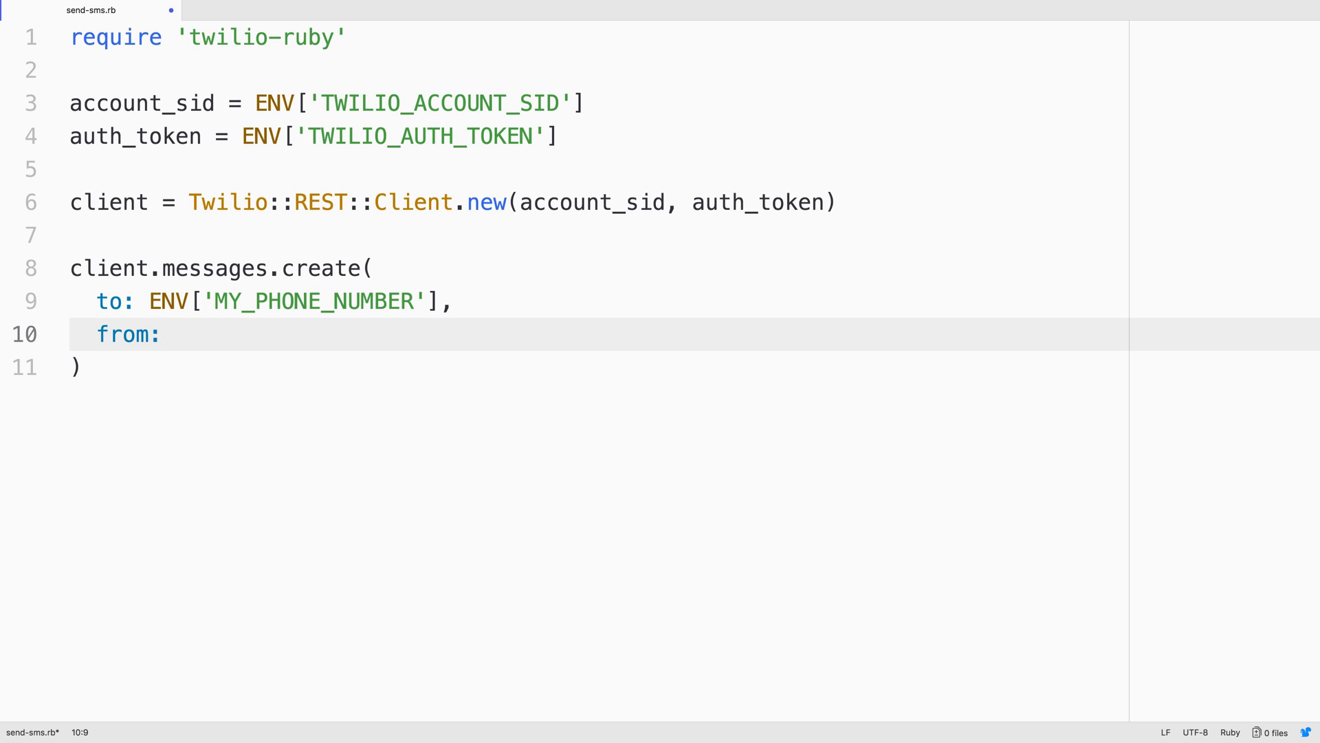
type("'+1267'")
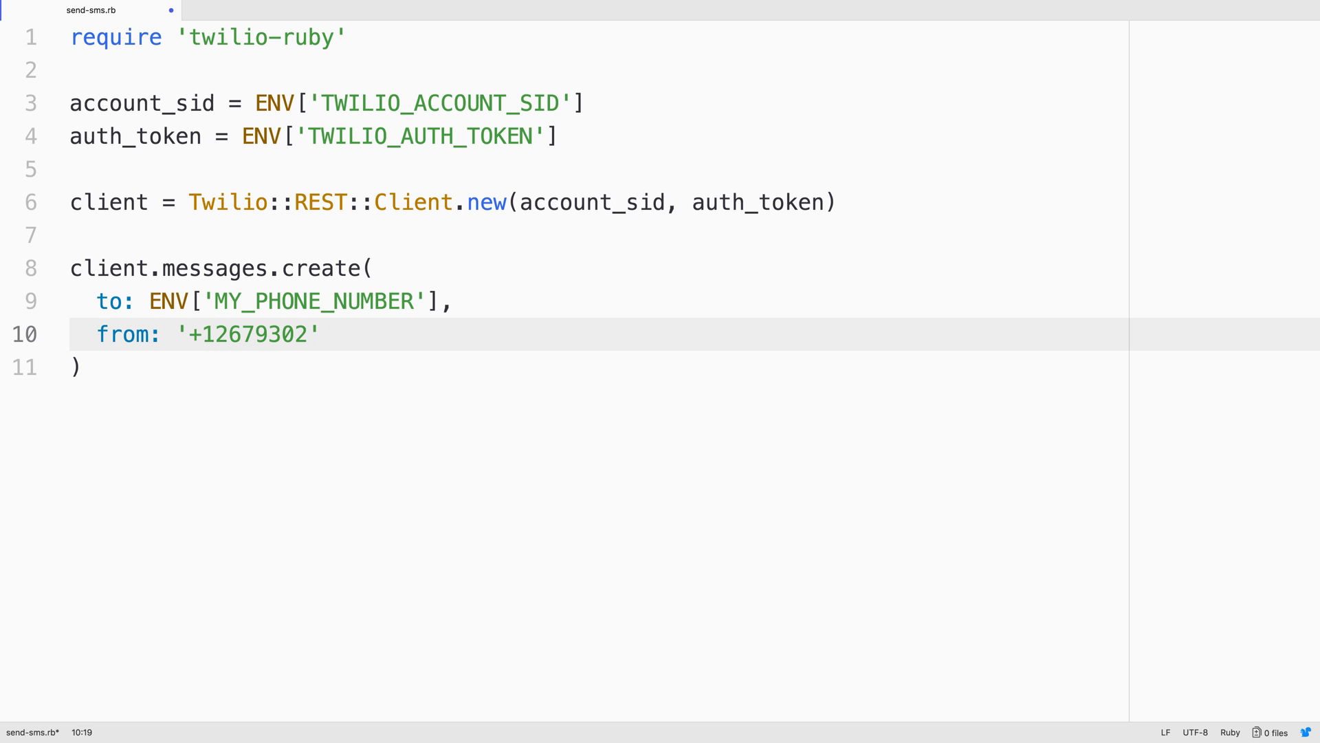
type("689',")
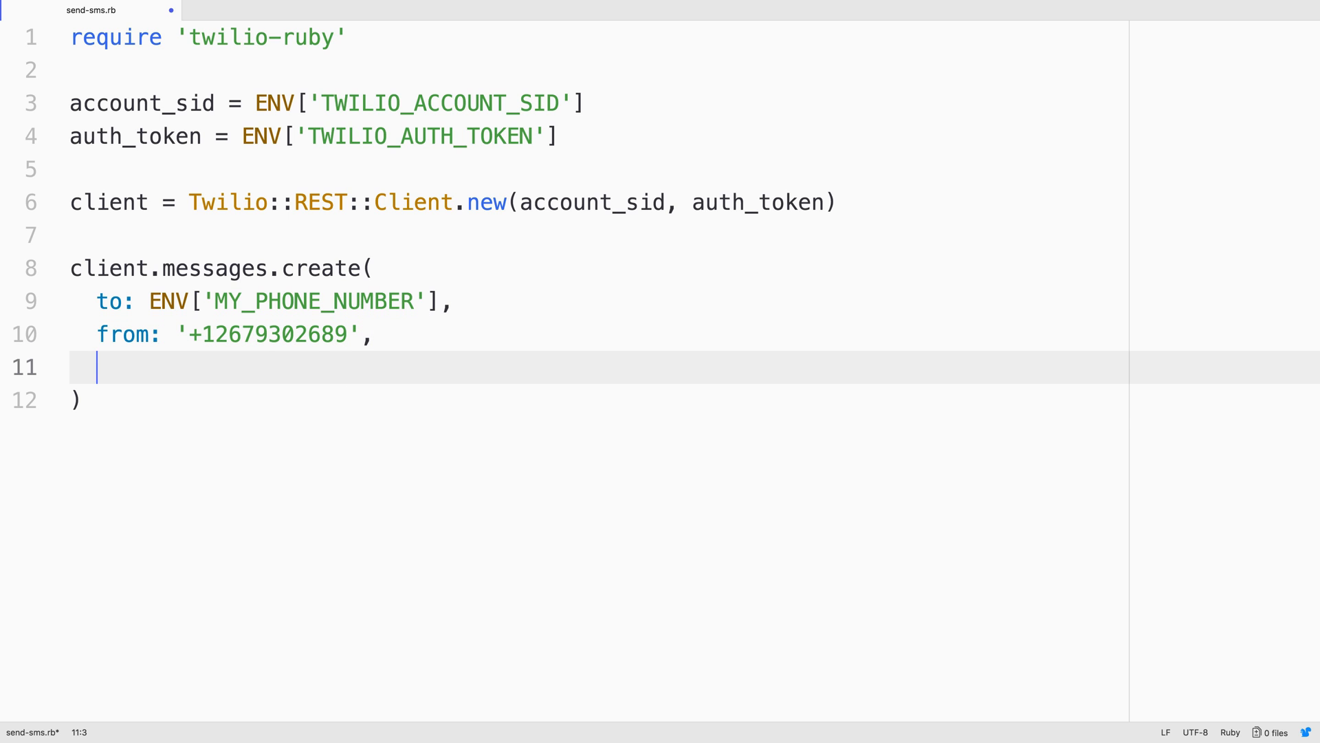
Set the message body to 'You sent your first SMS with Ruby. Congrats!'
type("body: ''")
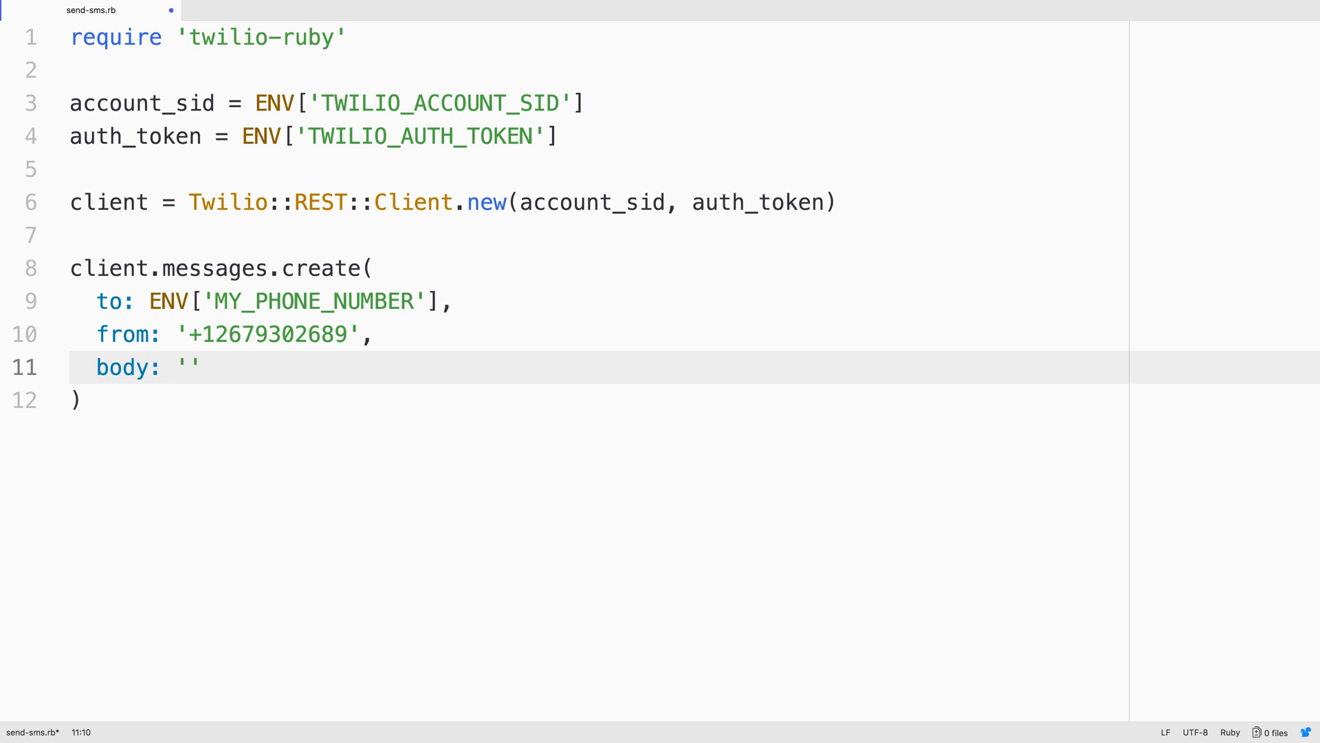
type("You sent")
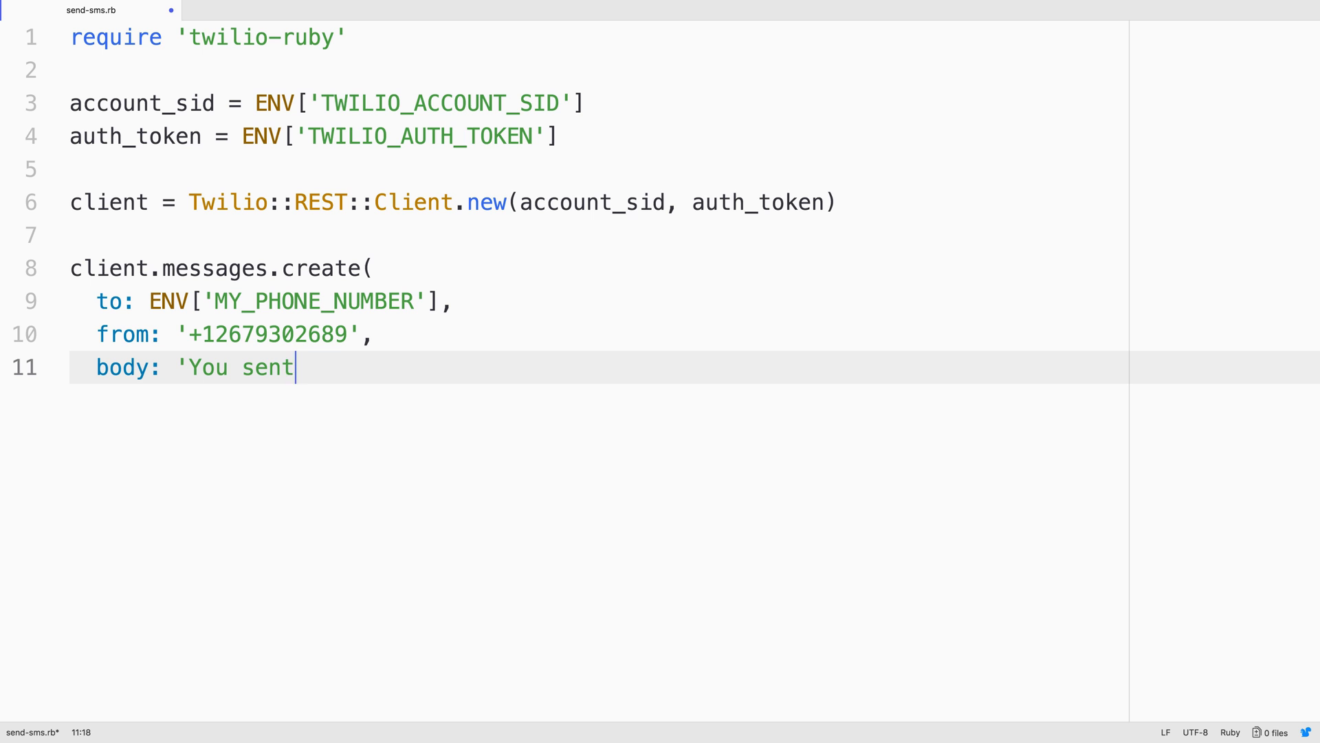
type("your first SMS")
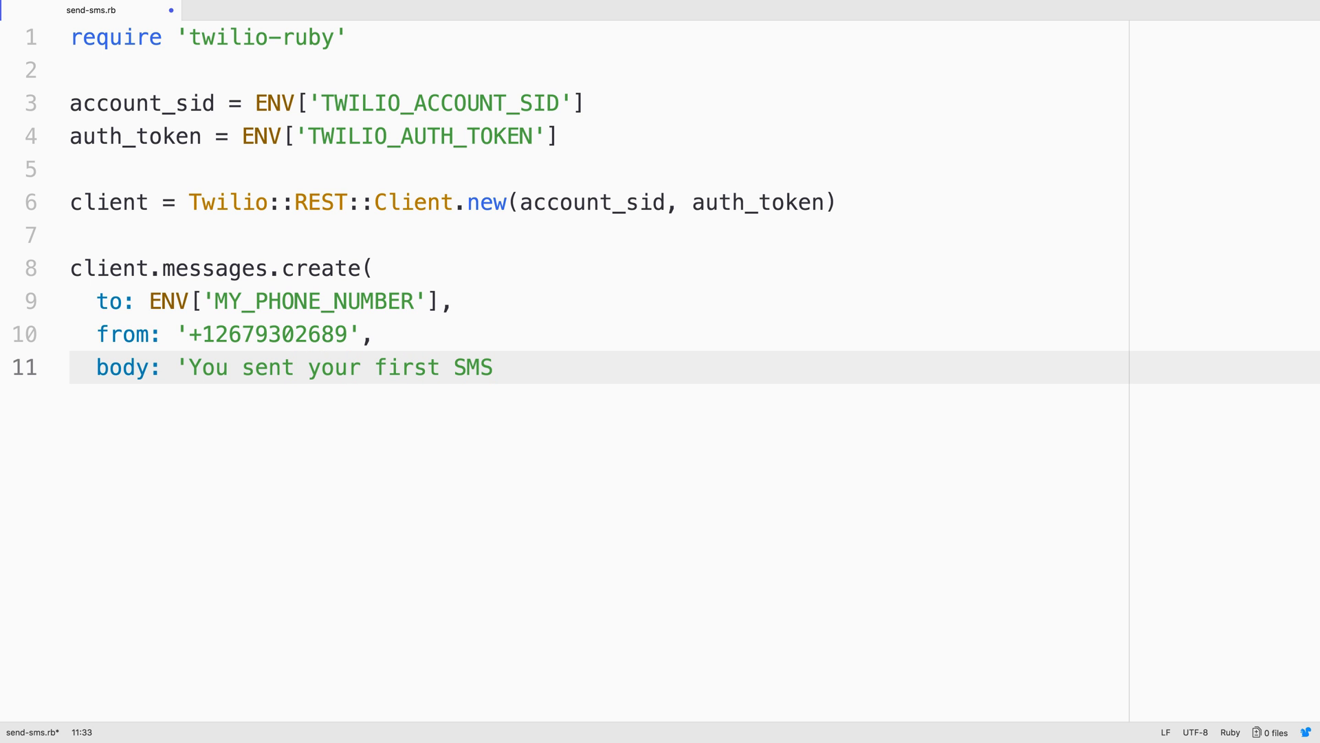
type("with Ruby. Congrats!'")
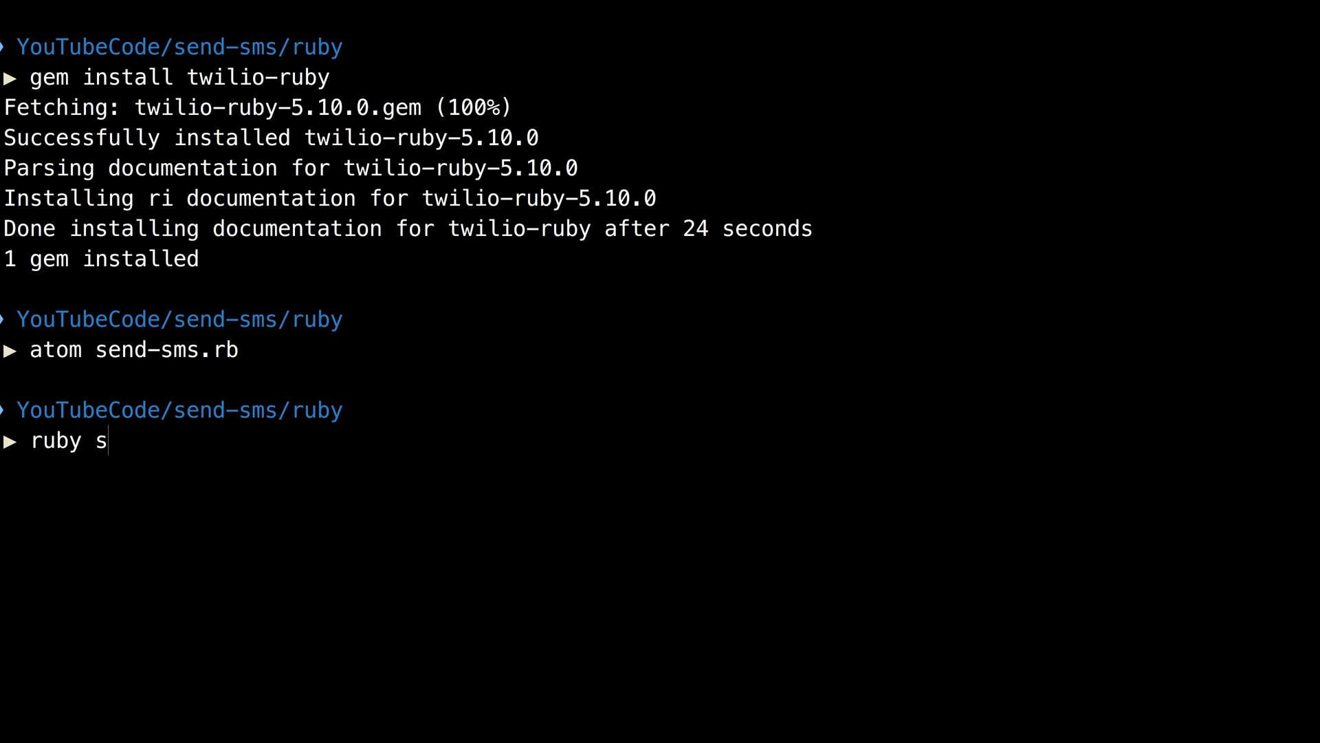
Run ruby send-sms.rb in the terminal
type("end-sms.rb")
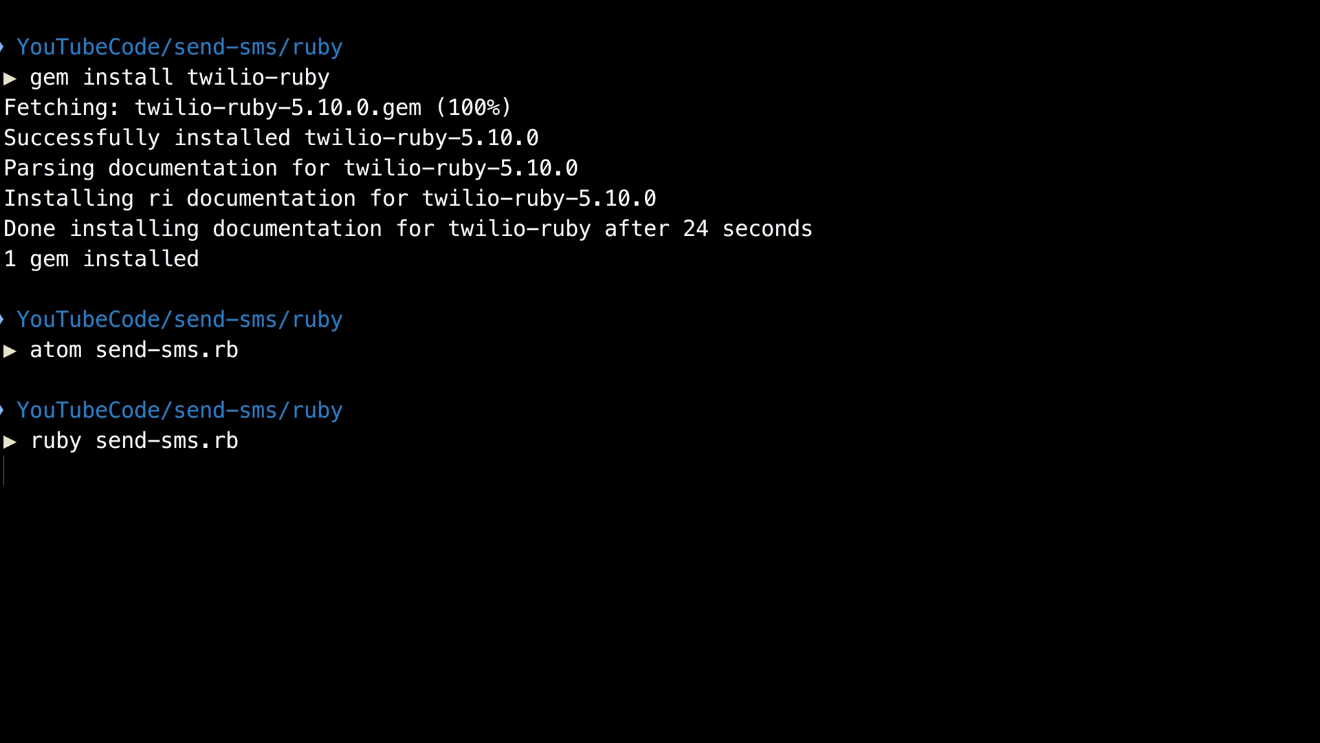